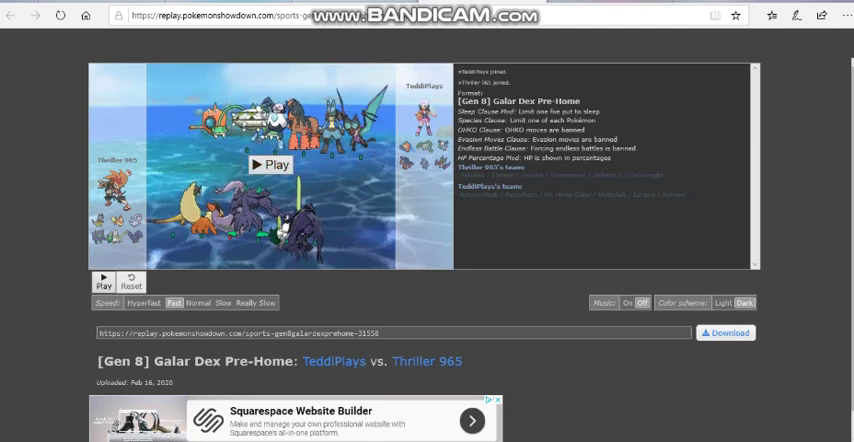
Play the TeddiPlays vs Thriller 965 replay to turn 4, when Dr. Dre replaces fainted Thorny
left_click(269, 164)
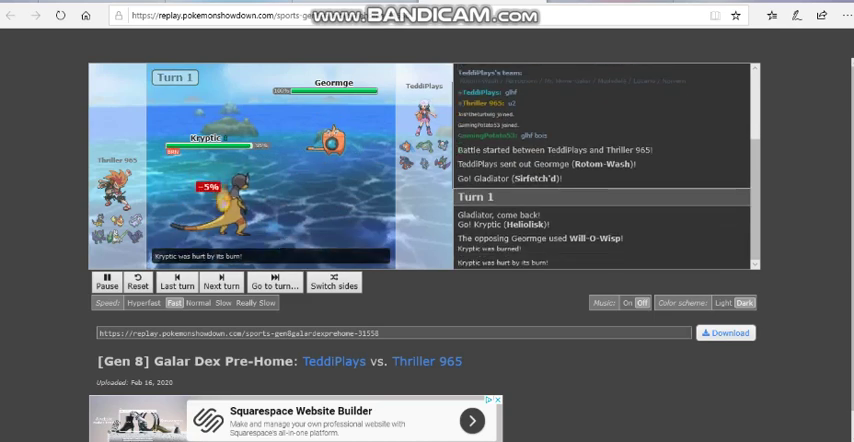
left_click(221, 281)
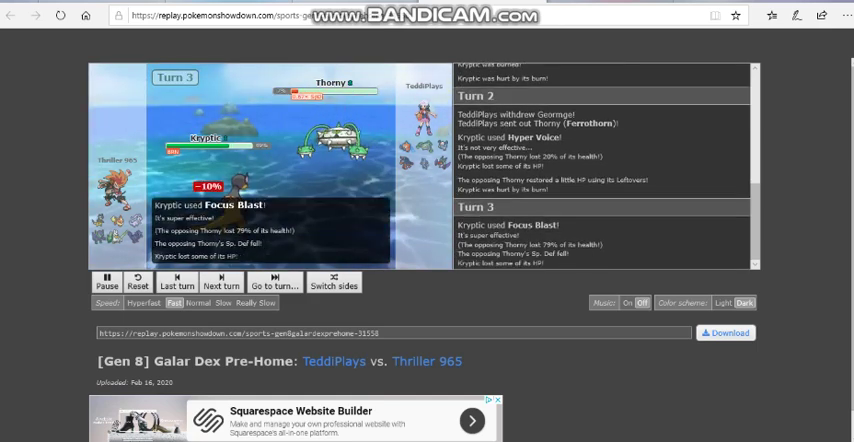
left_click(221, 284)
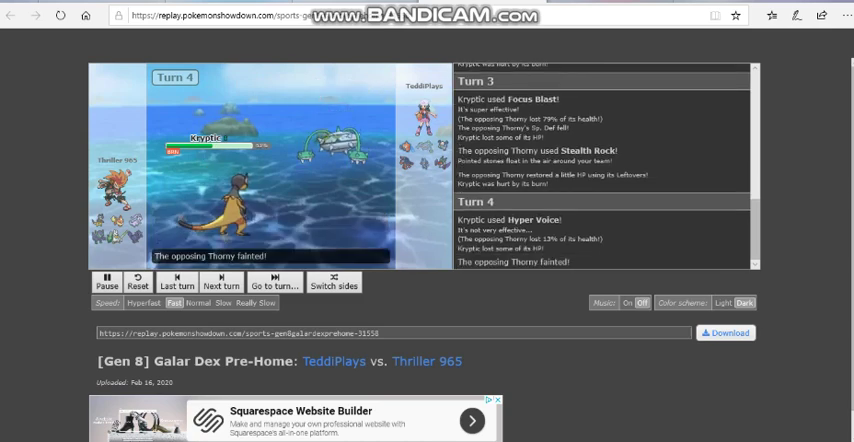
left_click(221, 282)
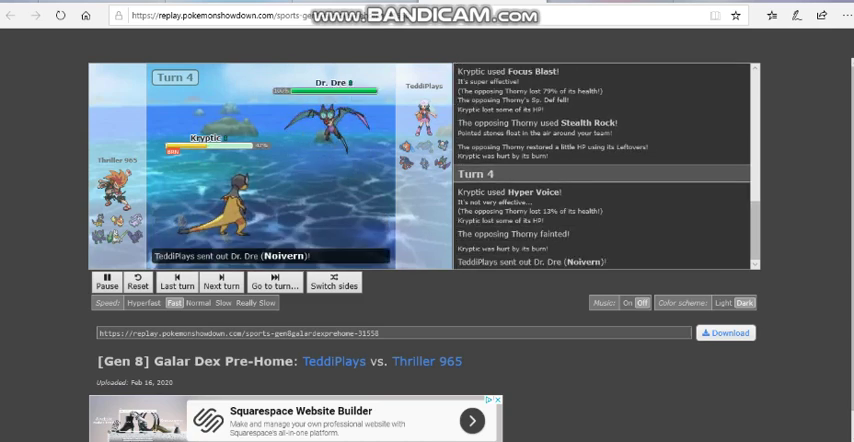
Resume the replay and pause at turn 7 after Mr. Fleck's Nasty Plot
left_click(222, 283)
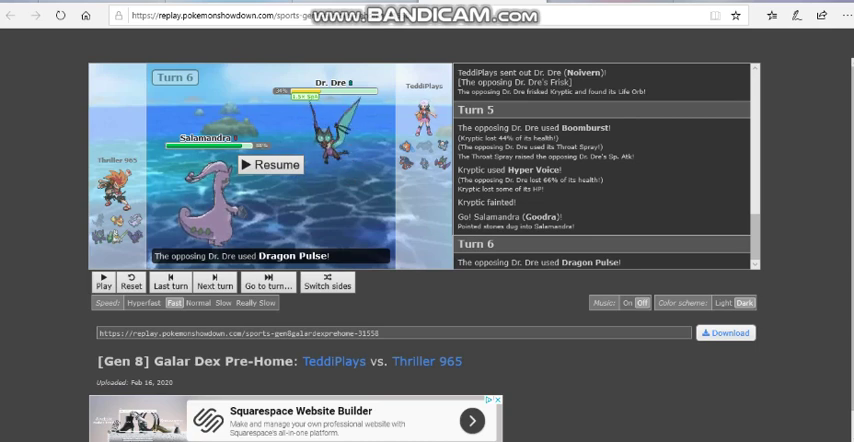
left_click(268, 164)
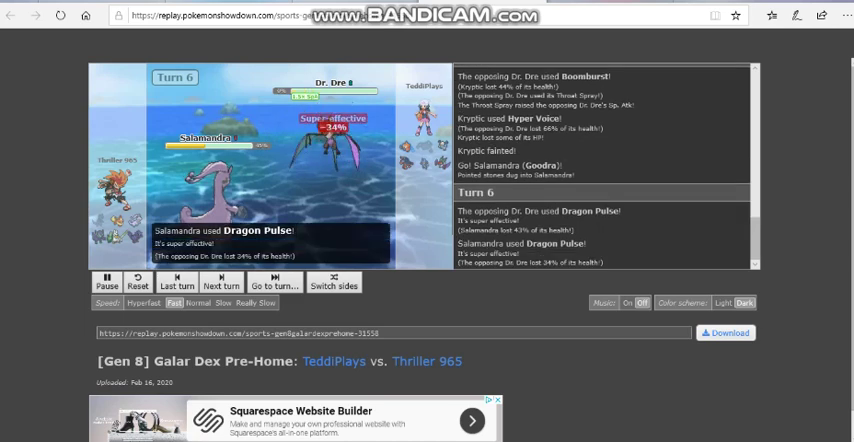
left_click(221, 284)
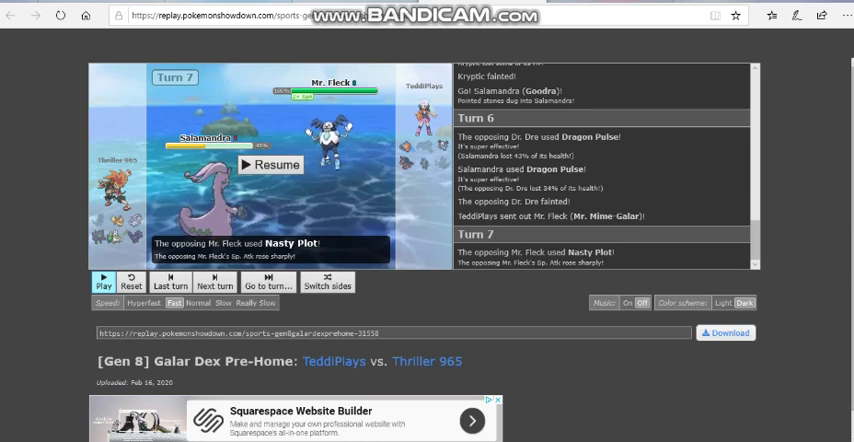
Resume from turn 7 and run to turn 10, when Gladiator faces Bojack
left_click(105, 281)
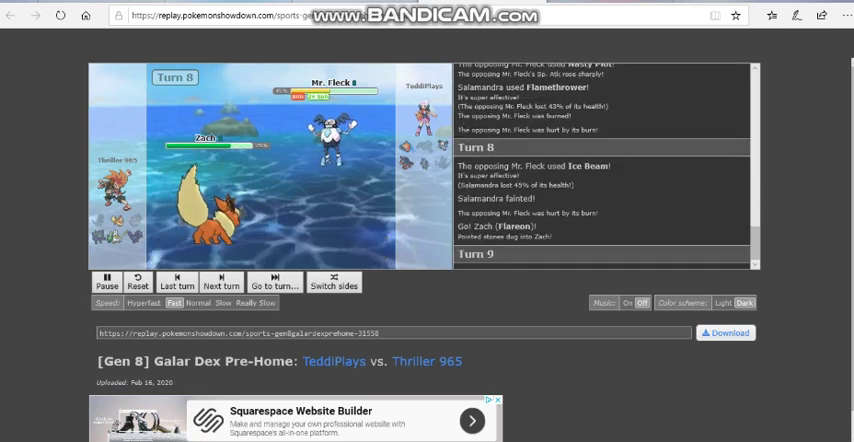
left_click(221, 285)
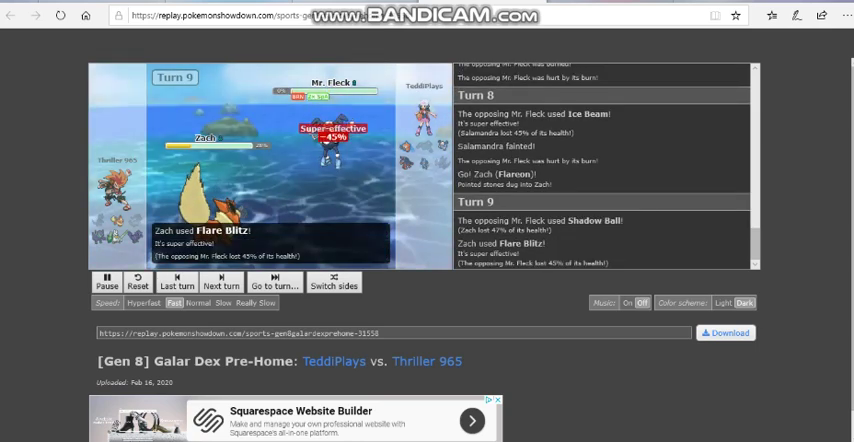
left_click(106, 285)
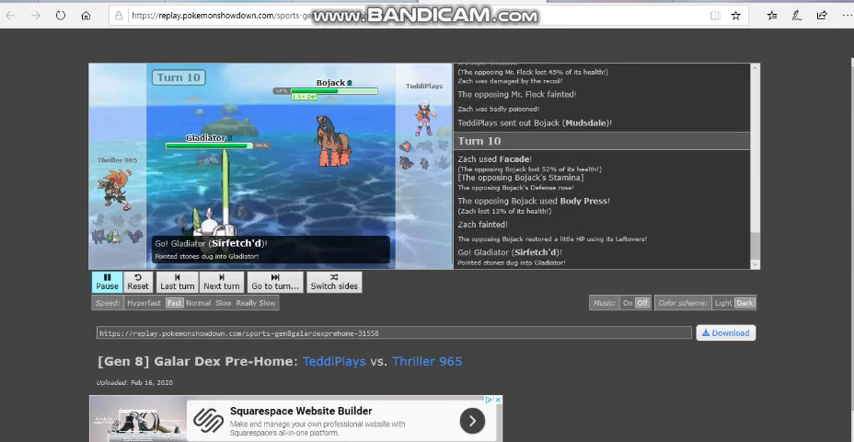
Pause and resume the replay, playing through to turn 15 with Chicago facing Anubis
left_click(221, 280)
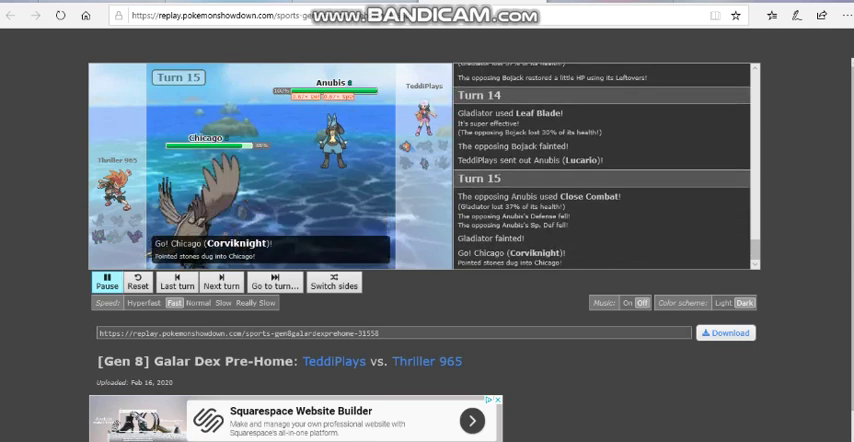
left_click(106, 280)
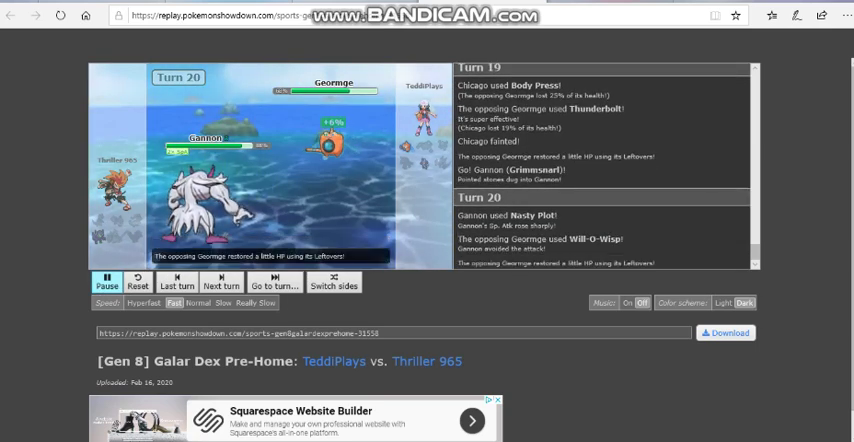
Pause the replay once Gannon (Grimmsnarl) faces the opposing Rotom-Wash
left_click(221, 278)
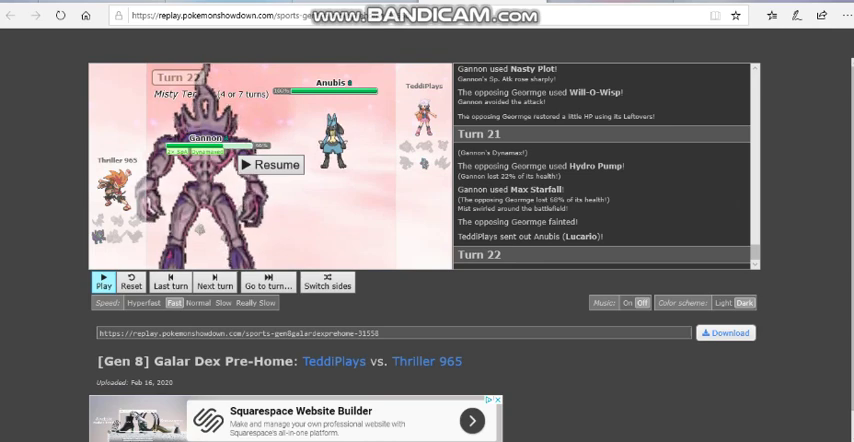
mouse_move(205, 135)
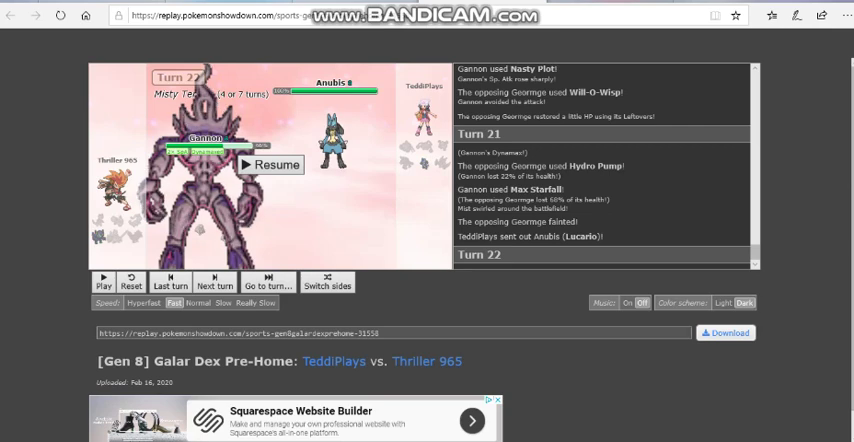
Keep the replay paused at turn 22 with Dynamaxed Gannon versus Anubis
left_click(214, 284)
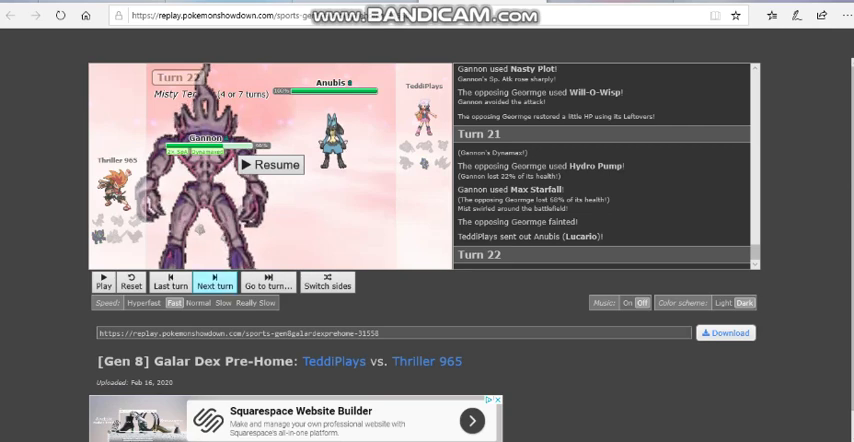
left_click(103, 283)
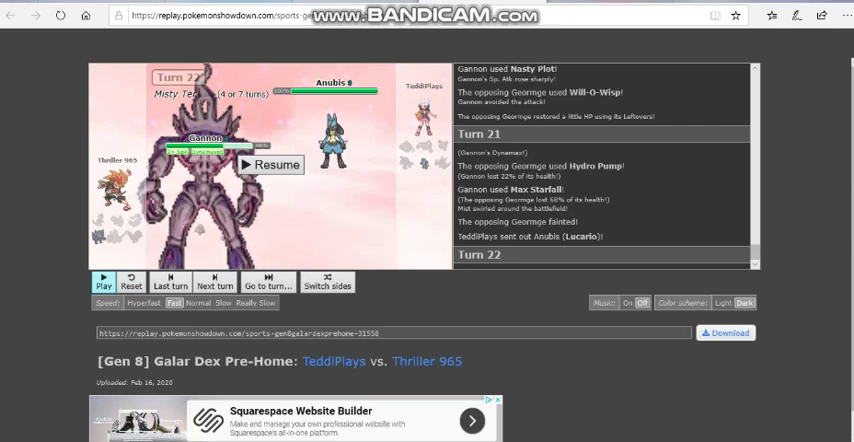